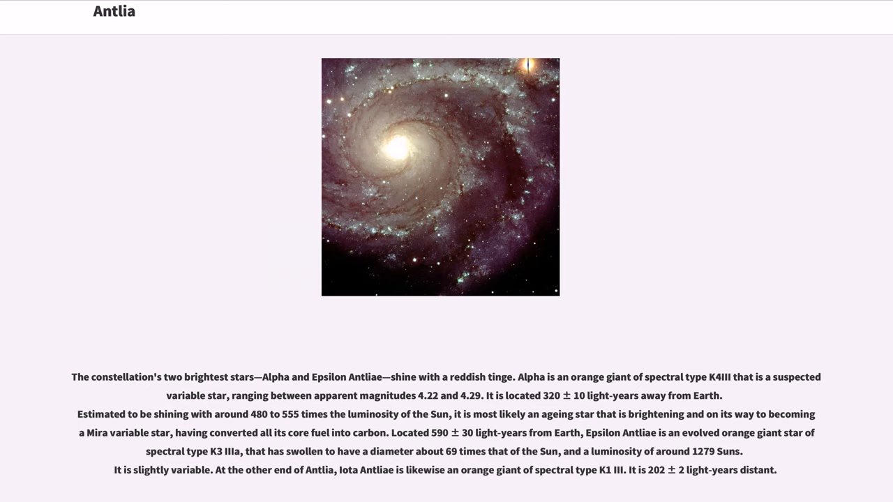
{"action": "scroll", "scroll_direction": "down", "scroll_amount": 3}
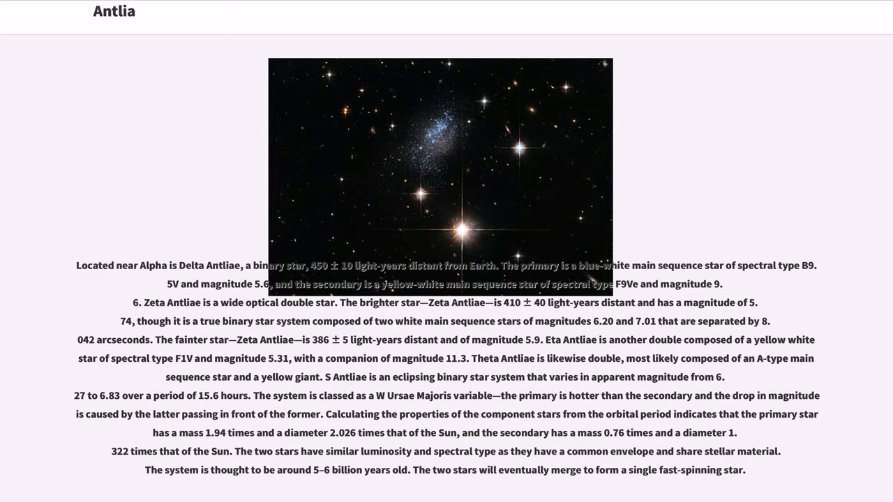